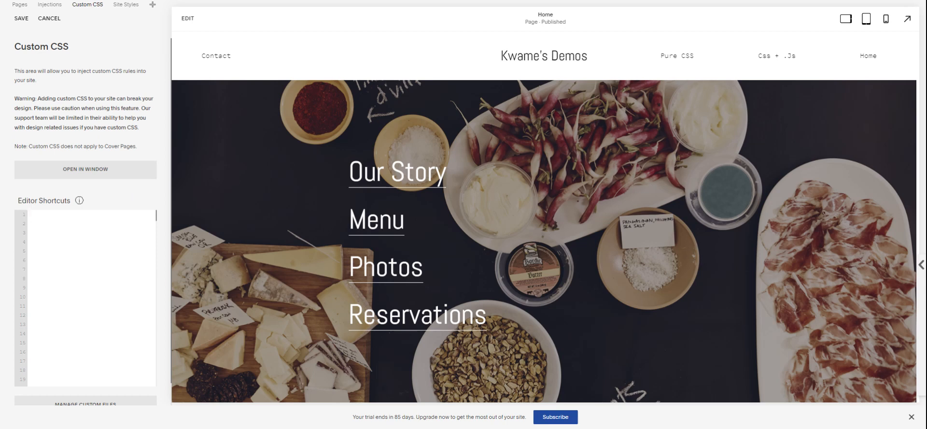
Write a #site-title CSS rule declaring font-family "alata-regular" in Custom CSS
text(#site-title {)
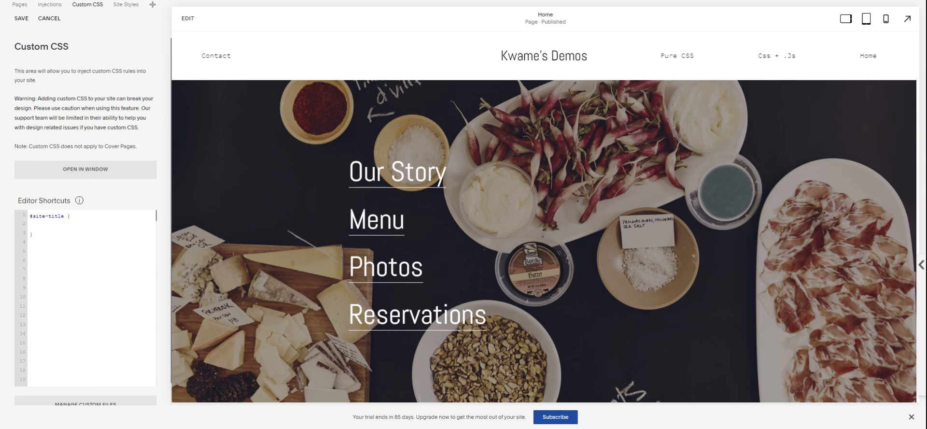
text(font-family)
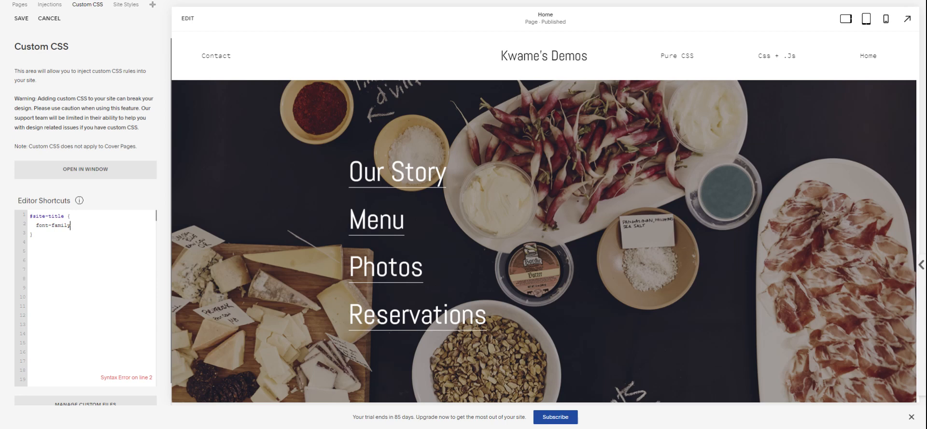
text(: "";)
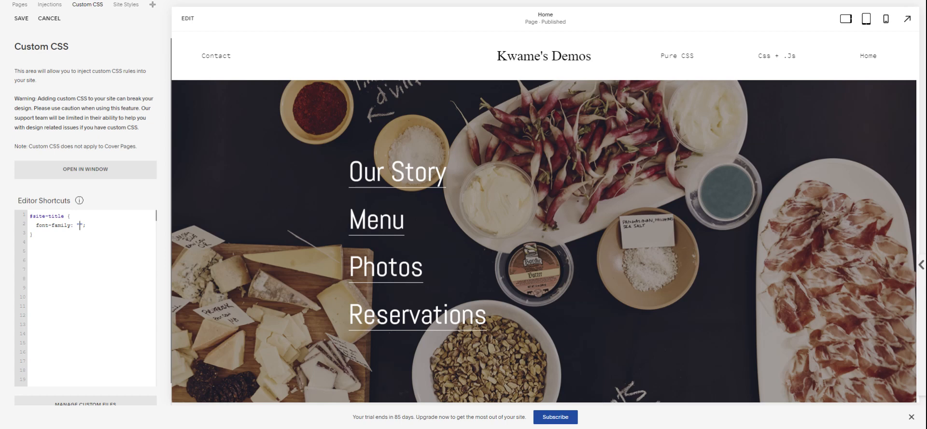
text("ala")
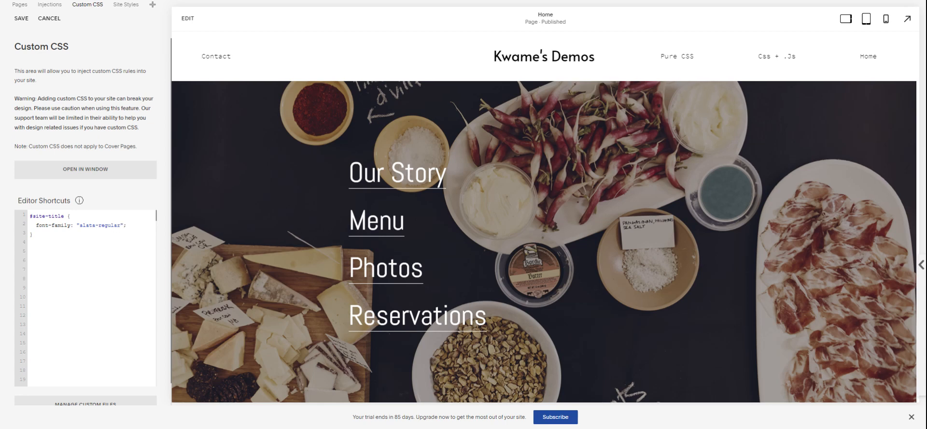
Delete the font-family line and retype it as font-family: "alata-regular"; inside #site-title
key(Backspace)
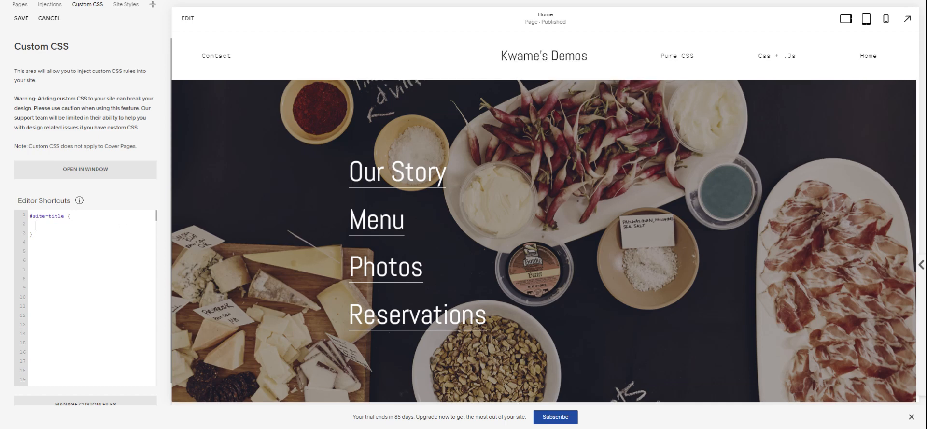
text(font-family: "alata-regular";)
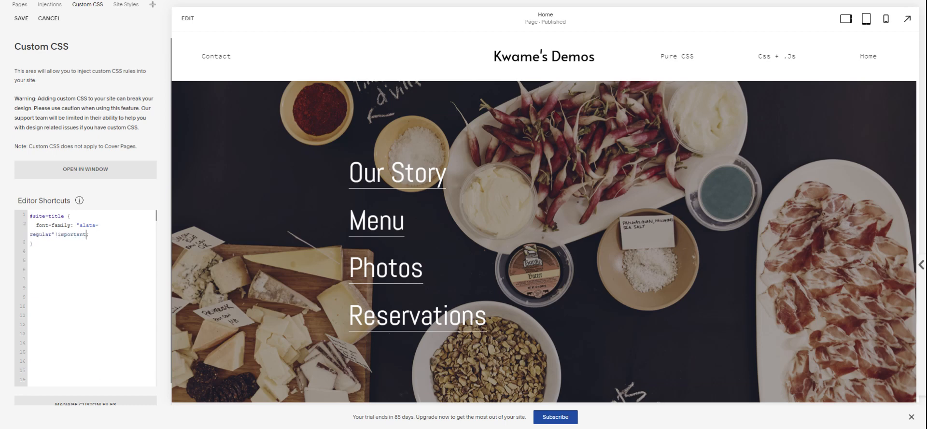
mouse_move(670, 258)
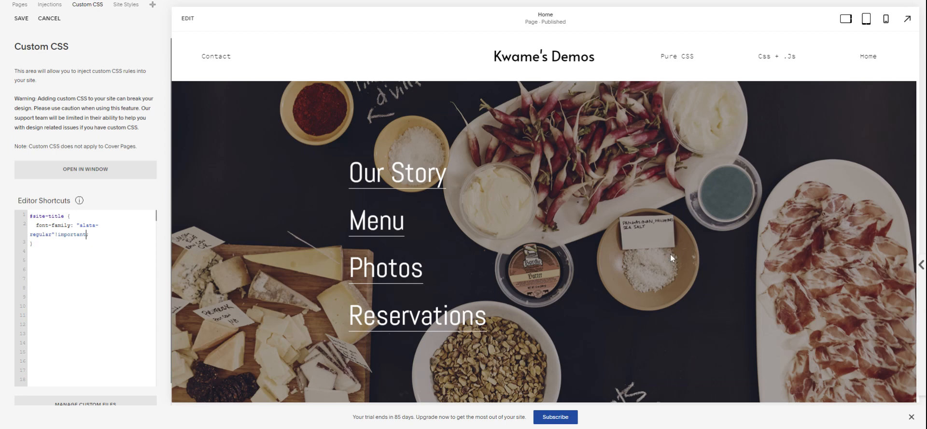
Close the "alata-regular" !important declaration with a semicolon
text(;)
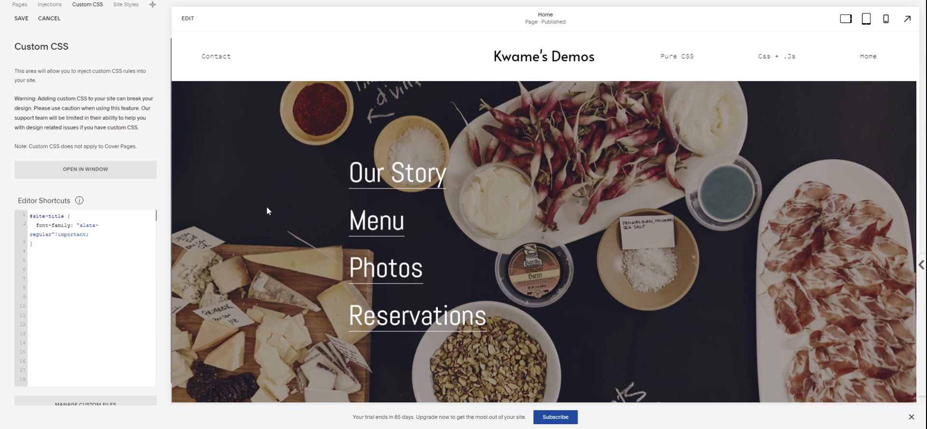
mouse_move(101, 184)
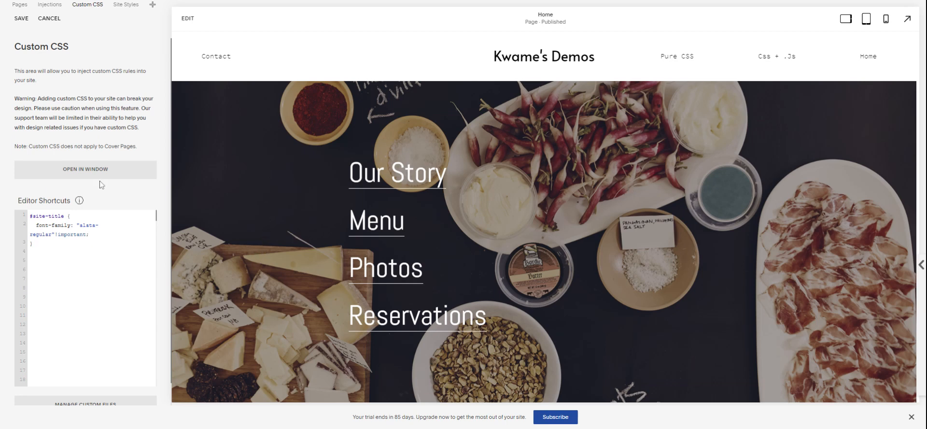